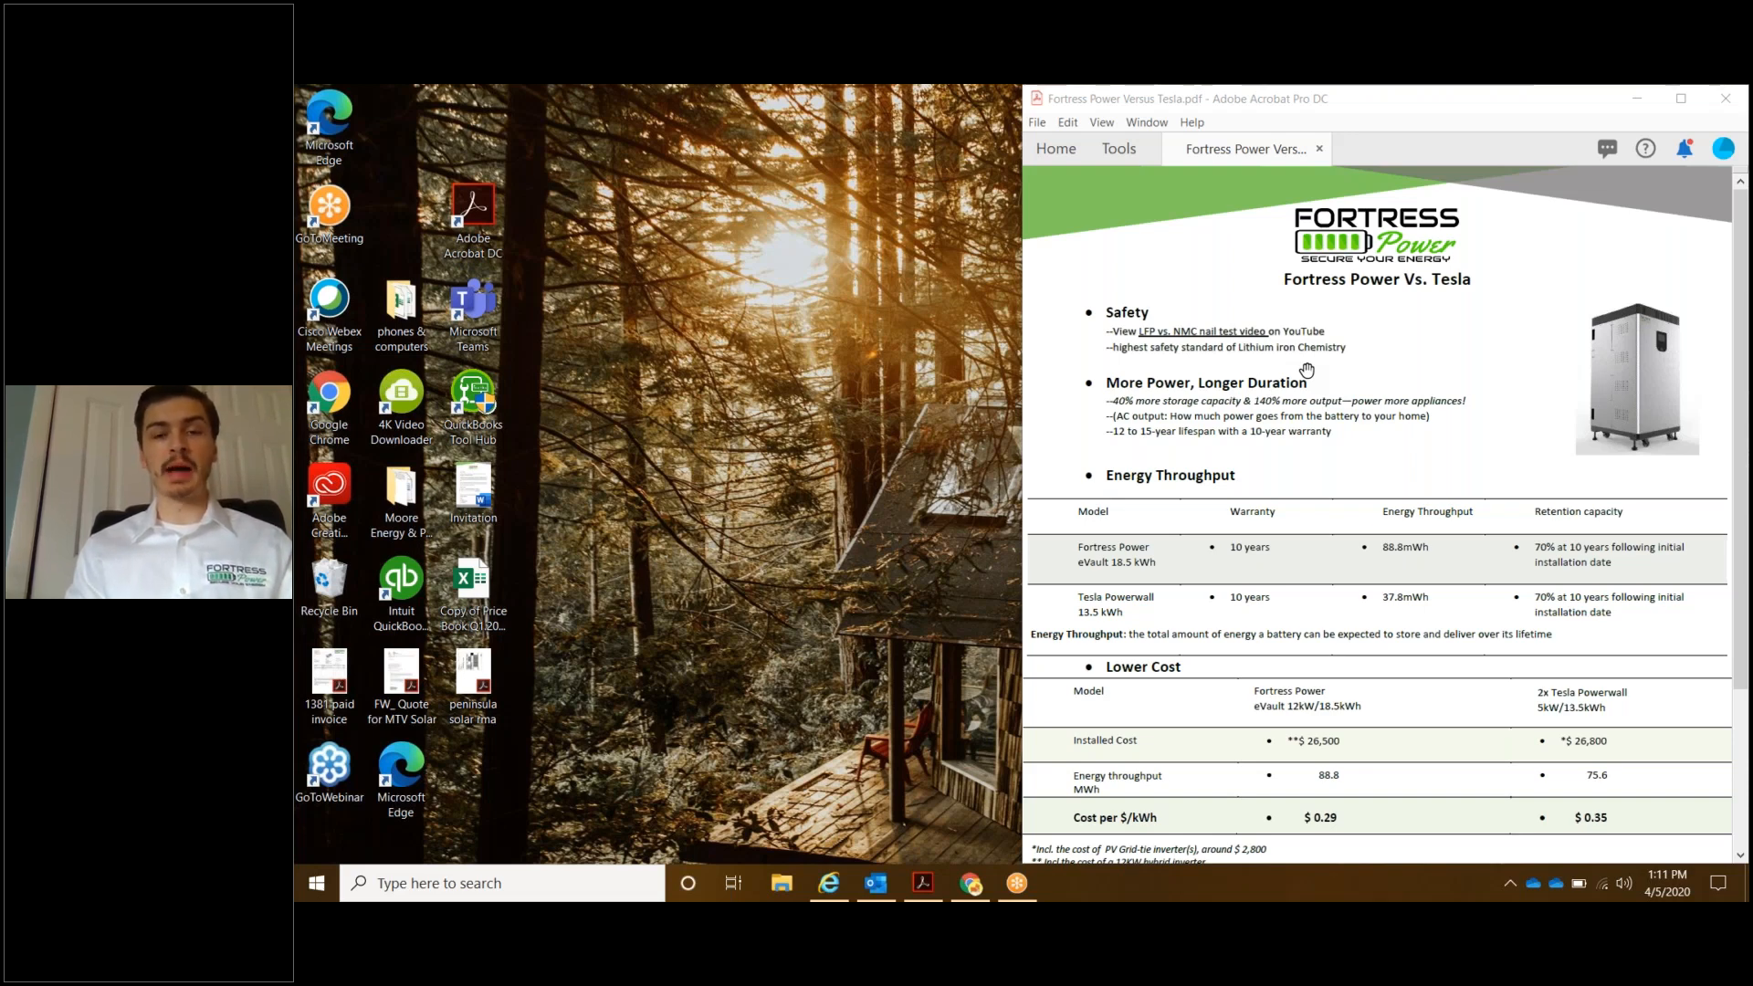
mouse_move(1096, 379)
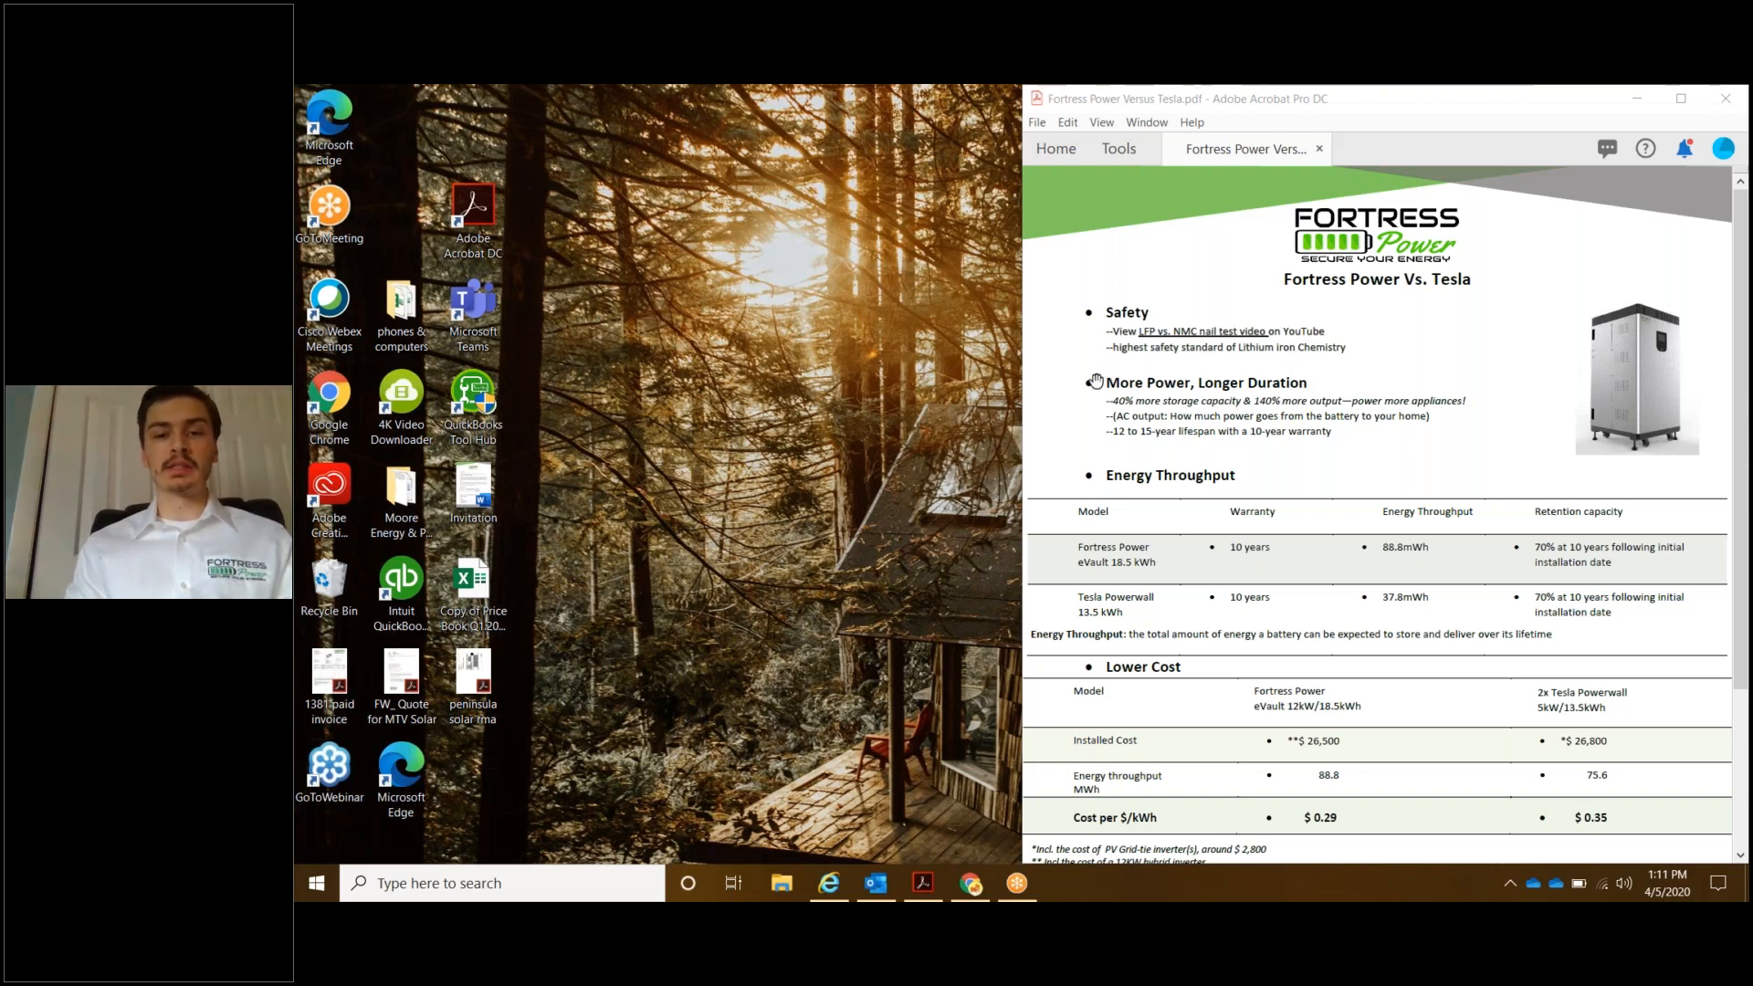
mouse_move(1279, 432)
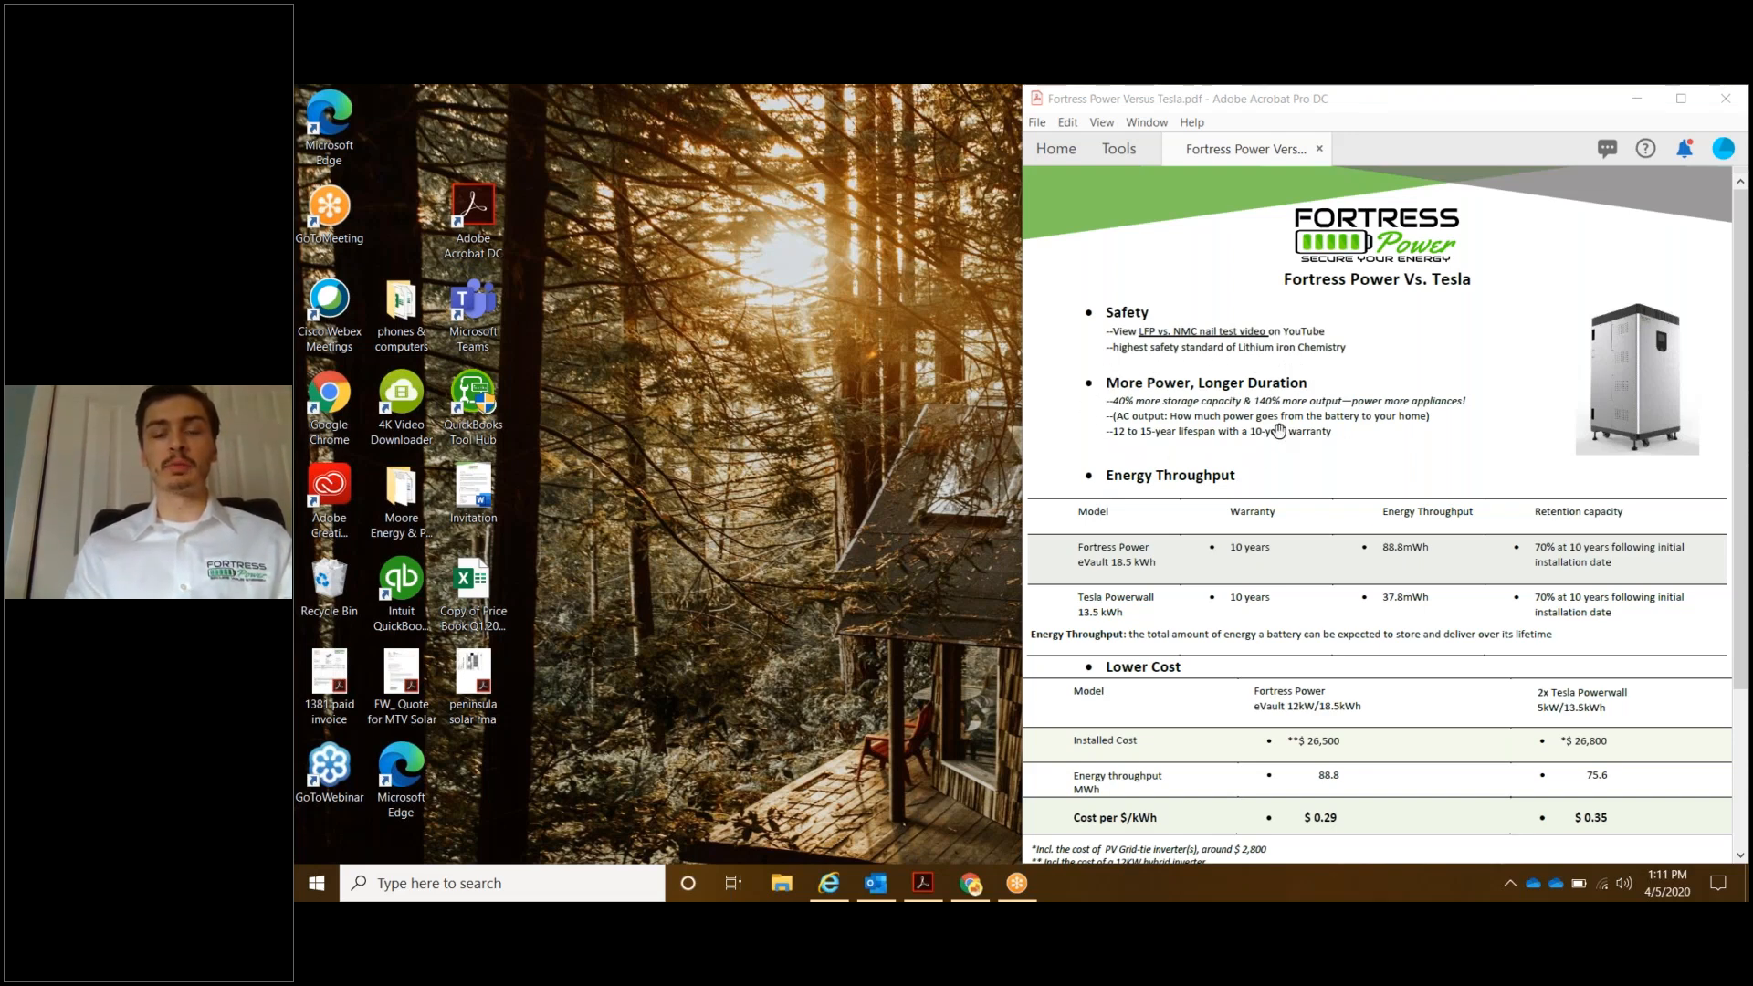
mouse_move(1236, 444)
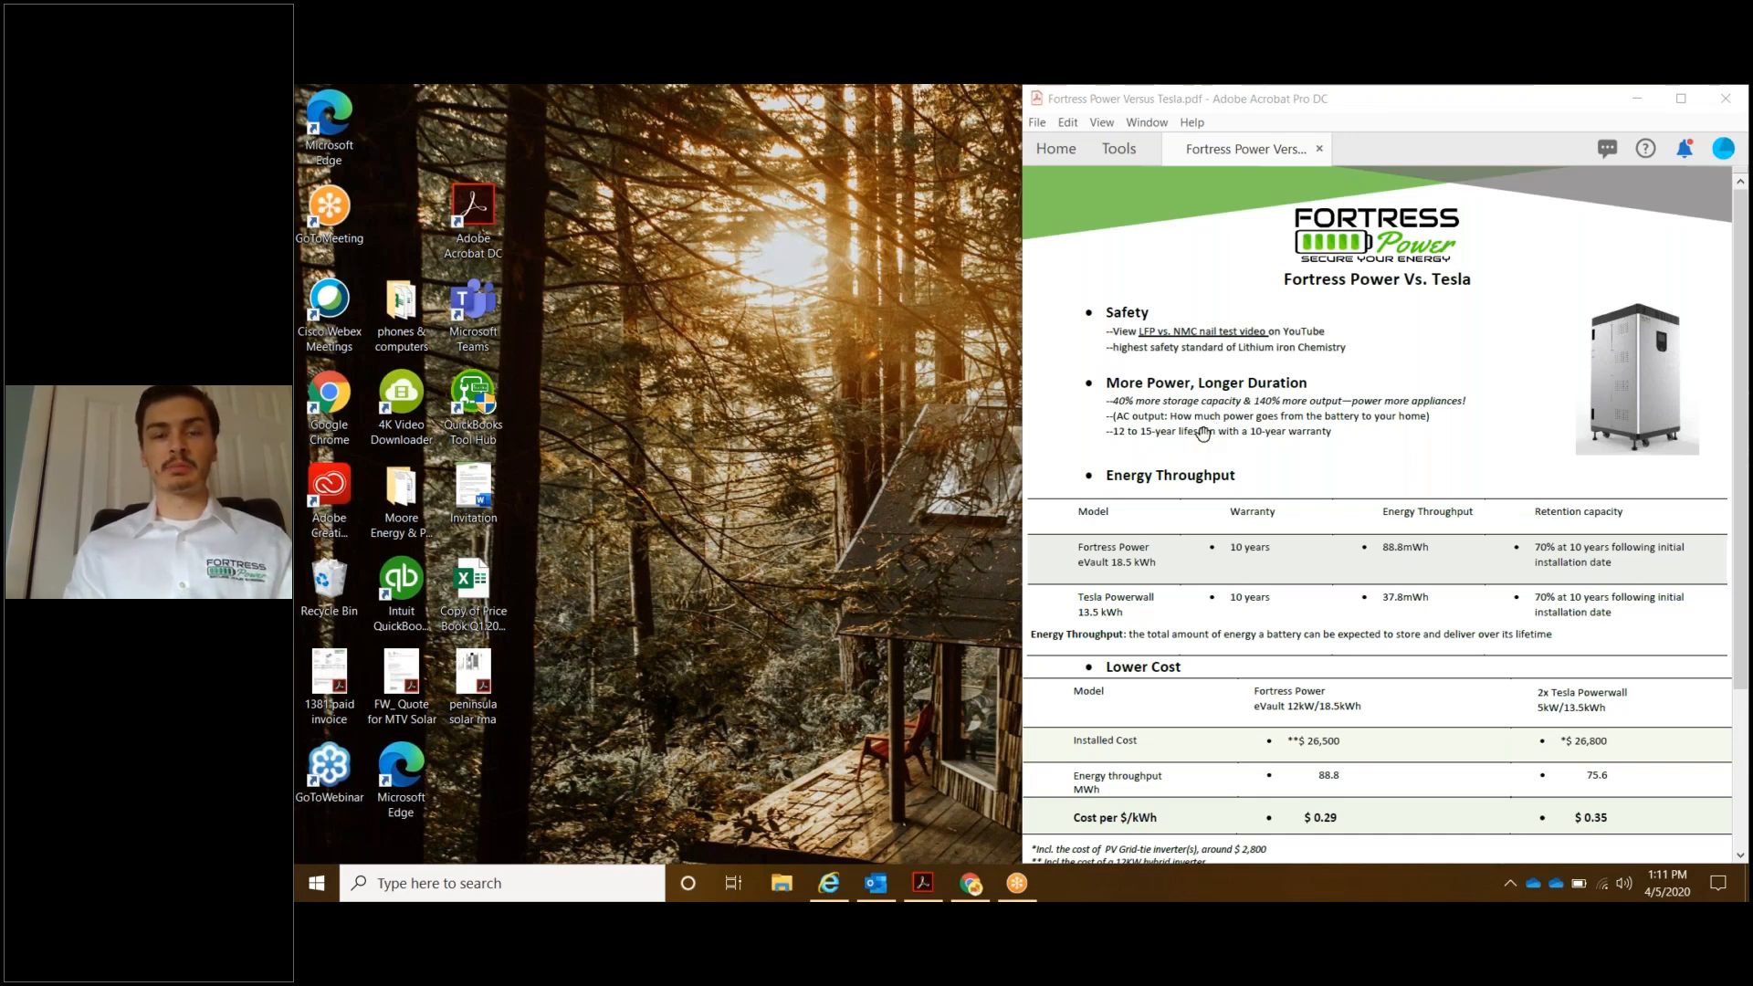
mouse_move(1104, 417)
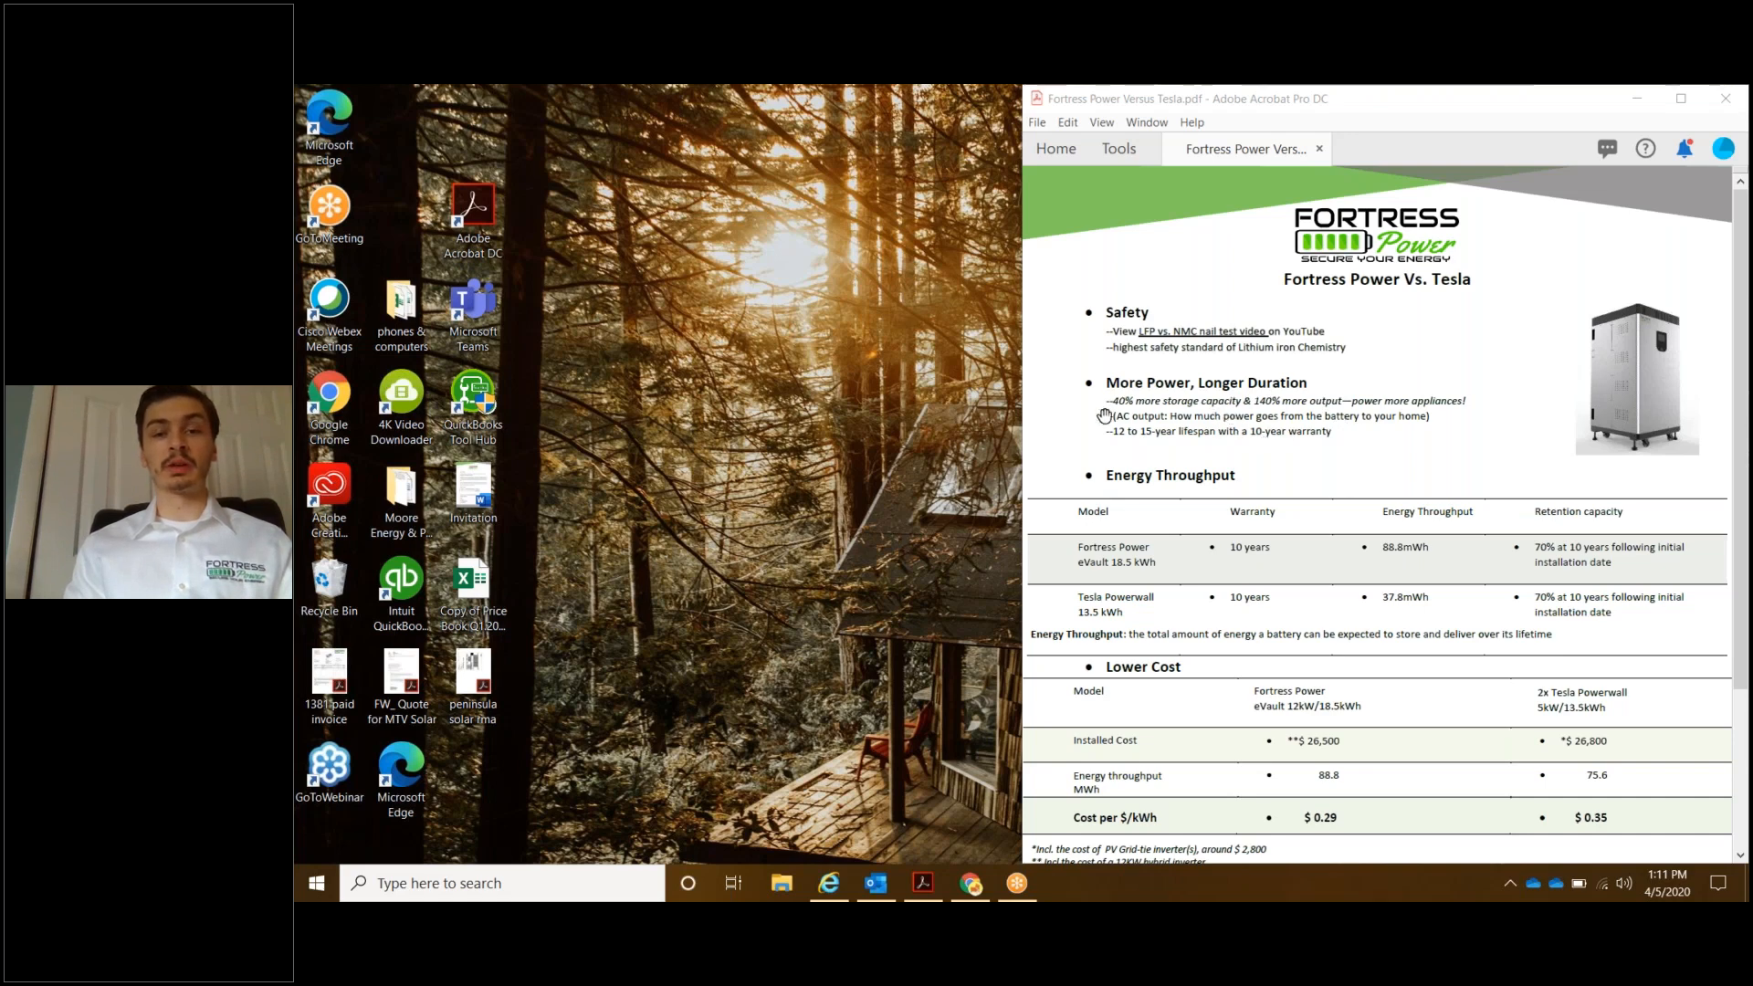
mouse_move(1174, 429)
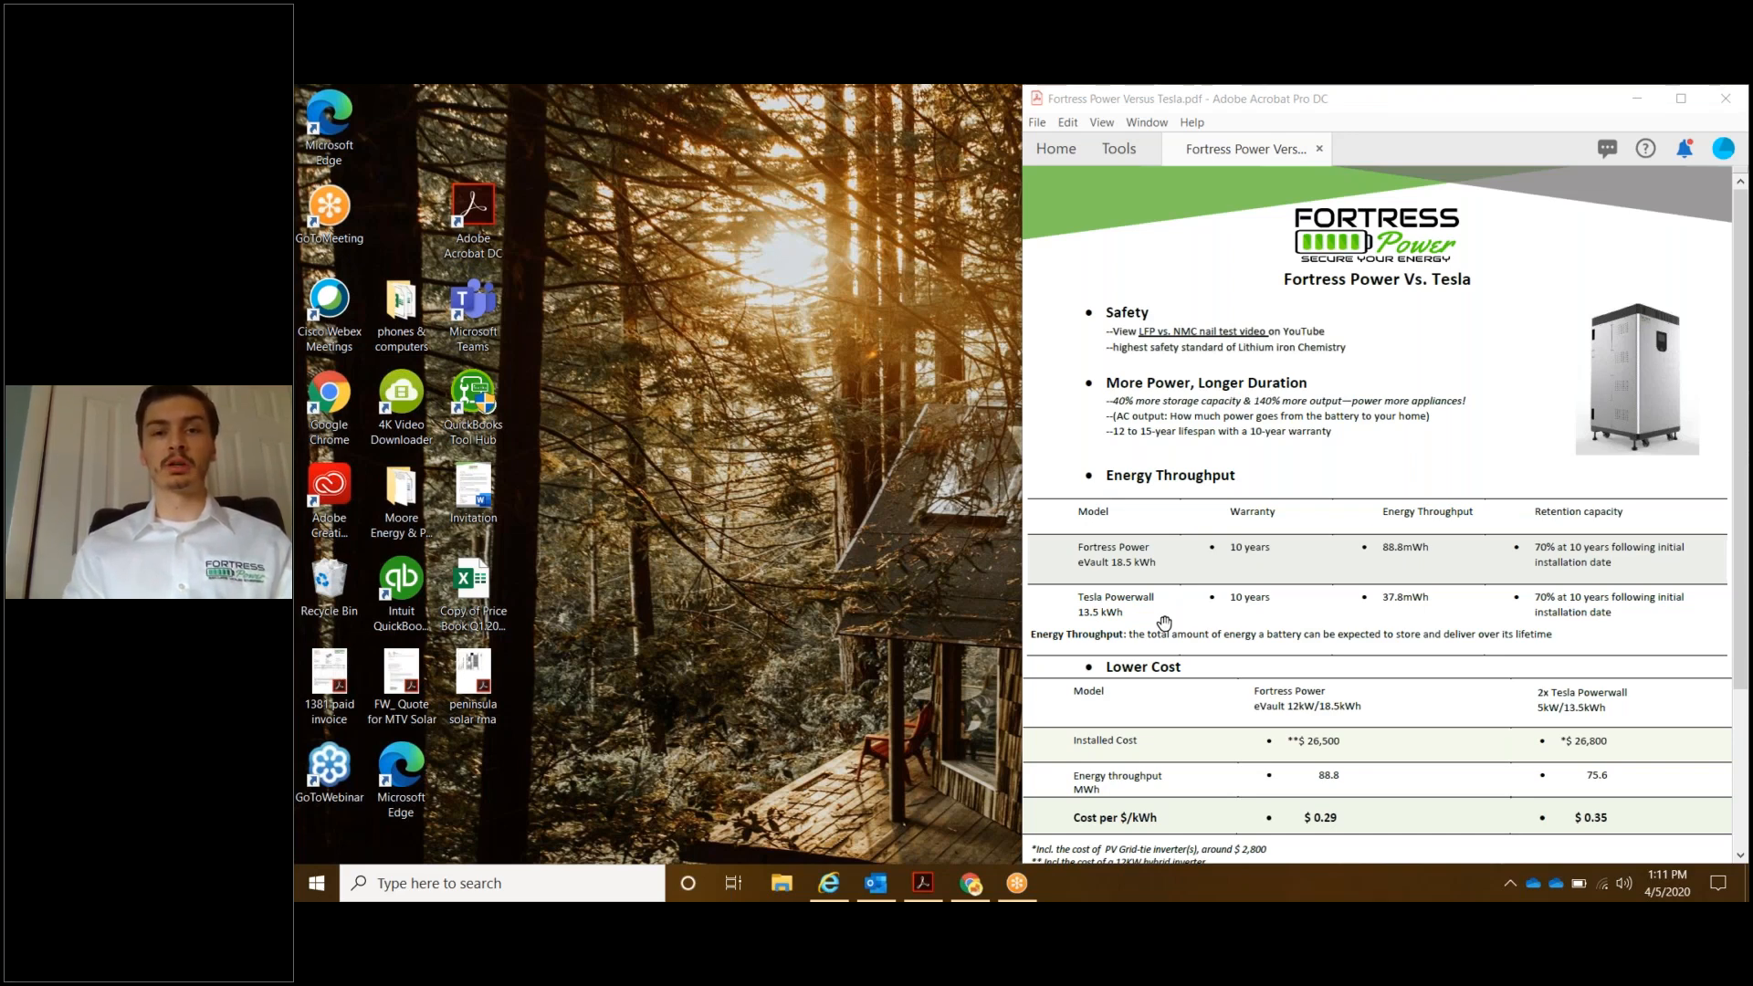
mouse_move(1149, 546)
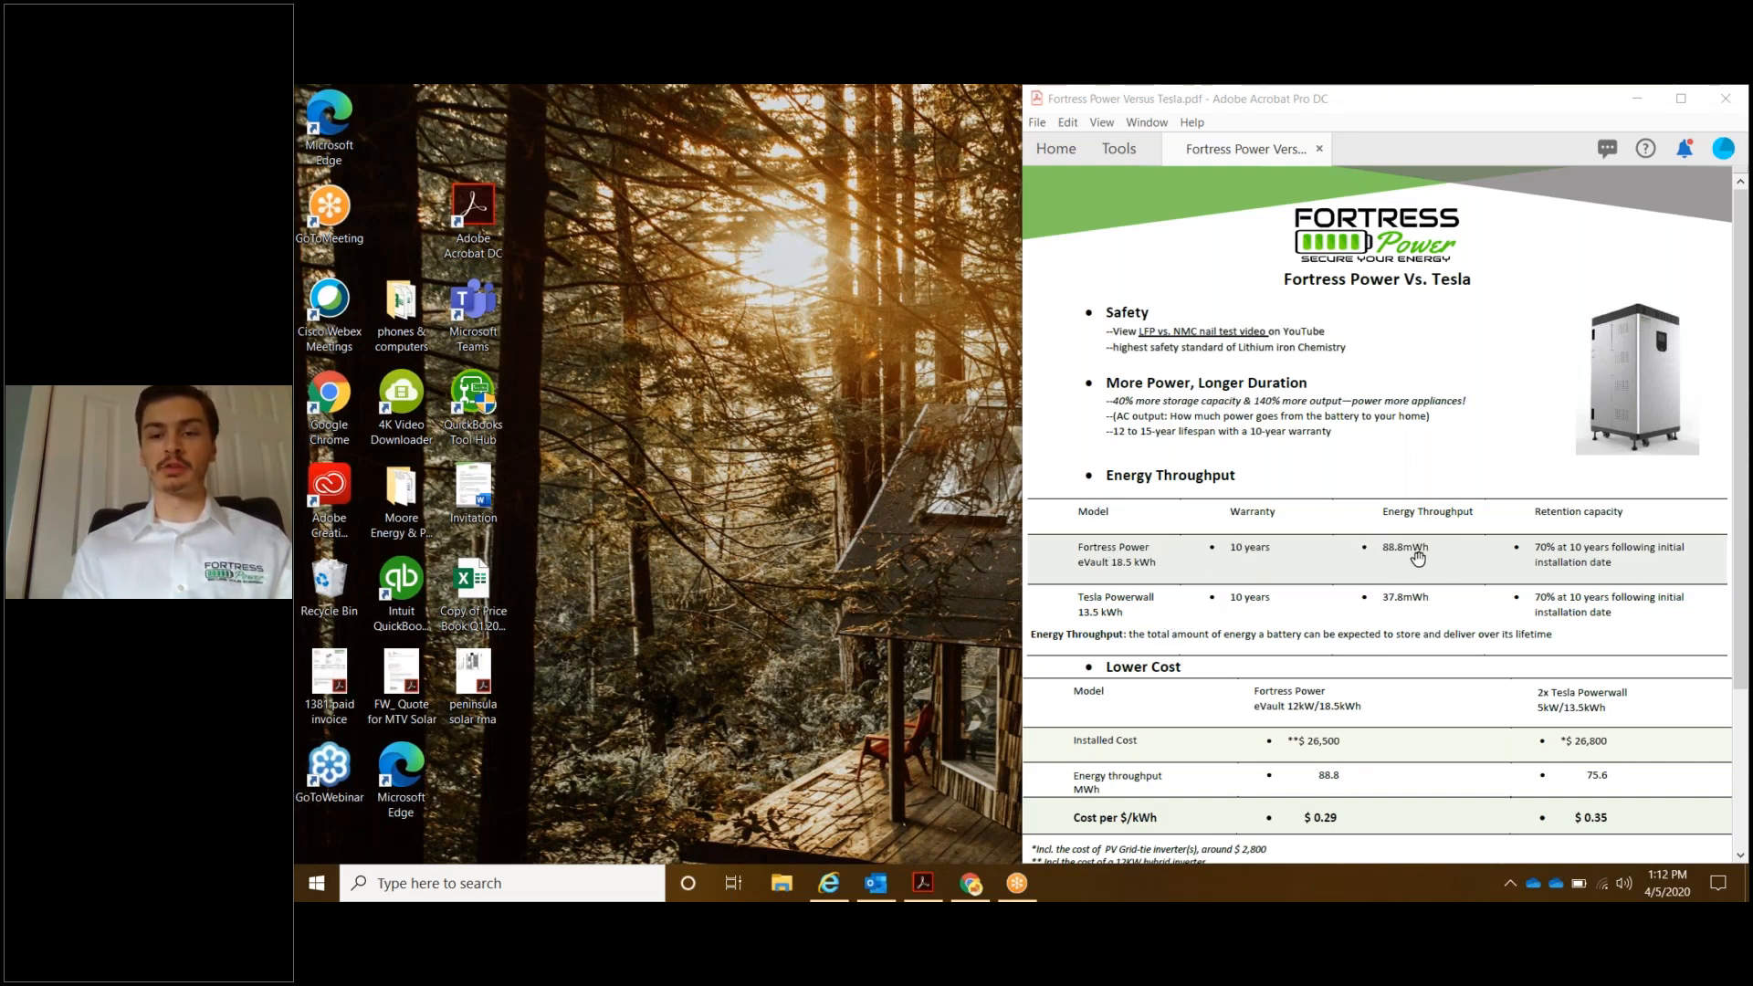
mouse_move(1122, 612)
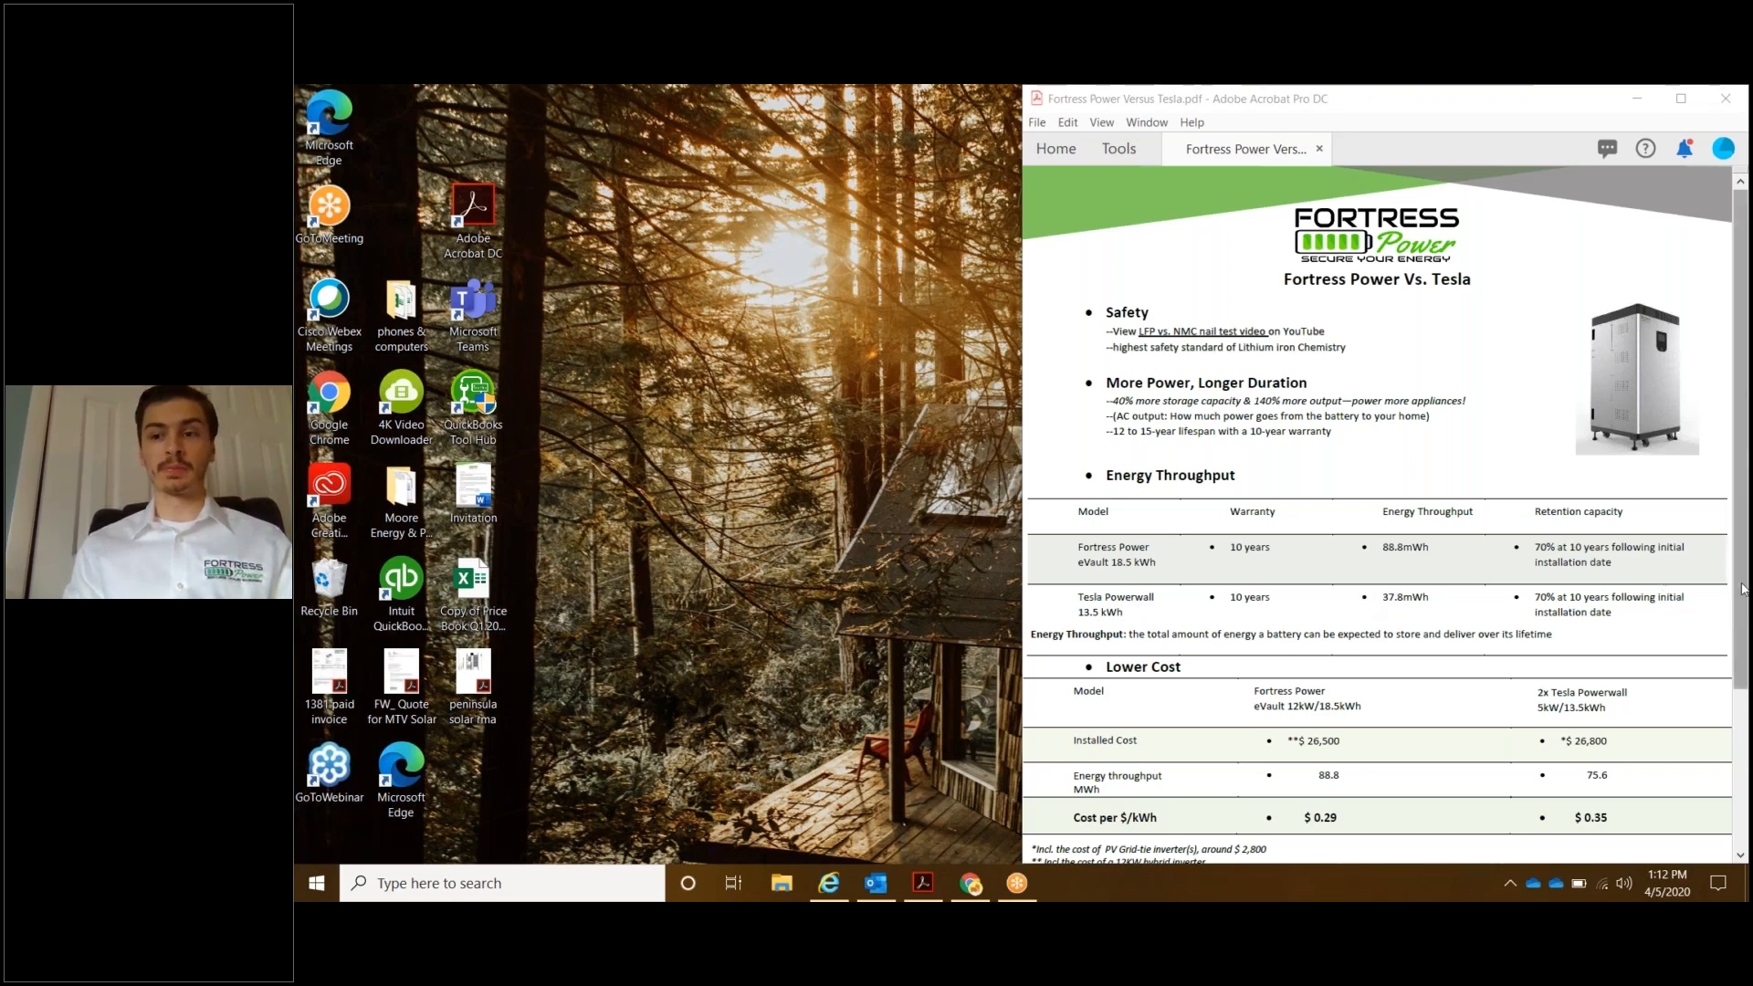
scroll(down, 3)
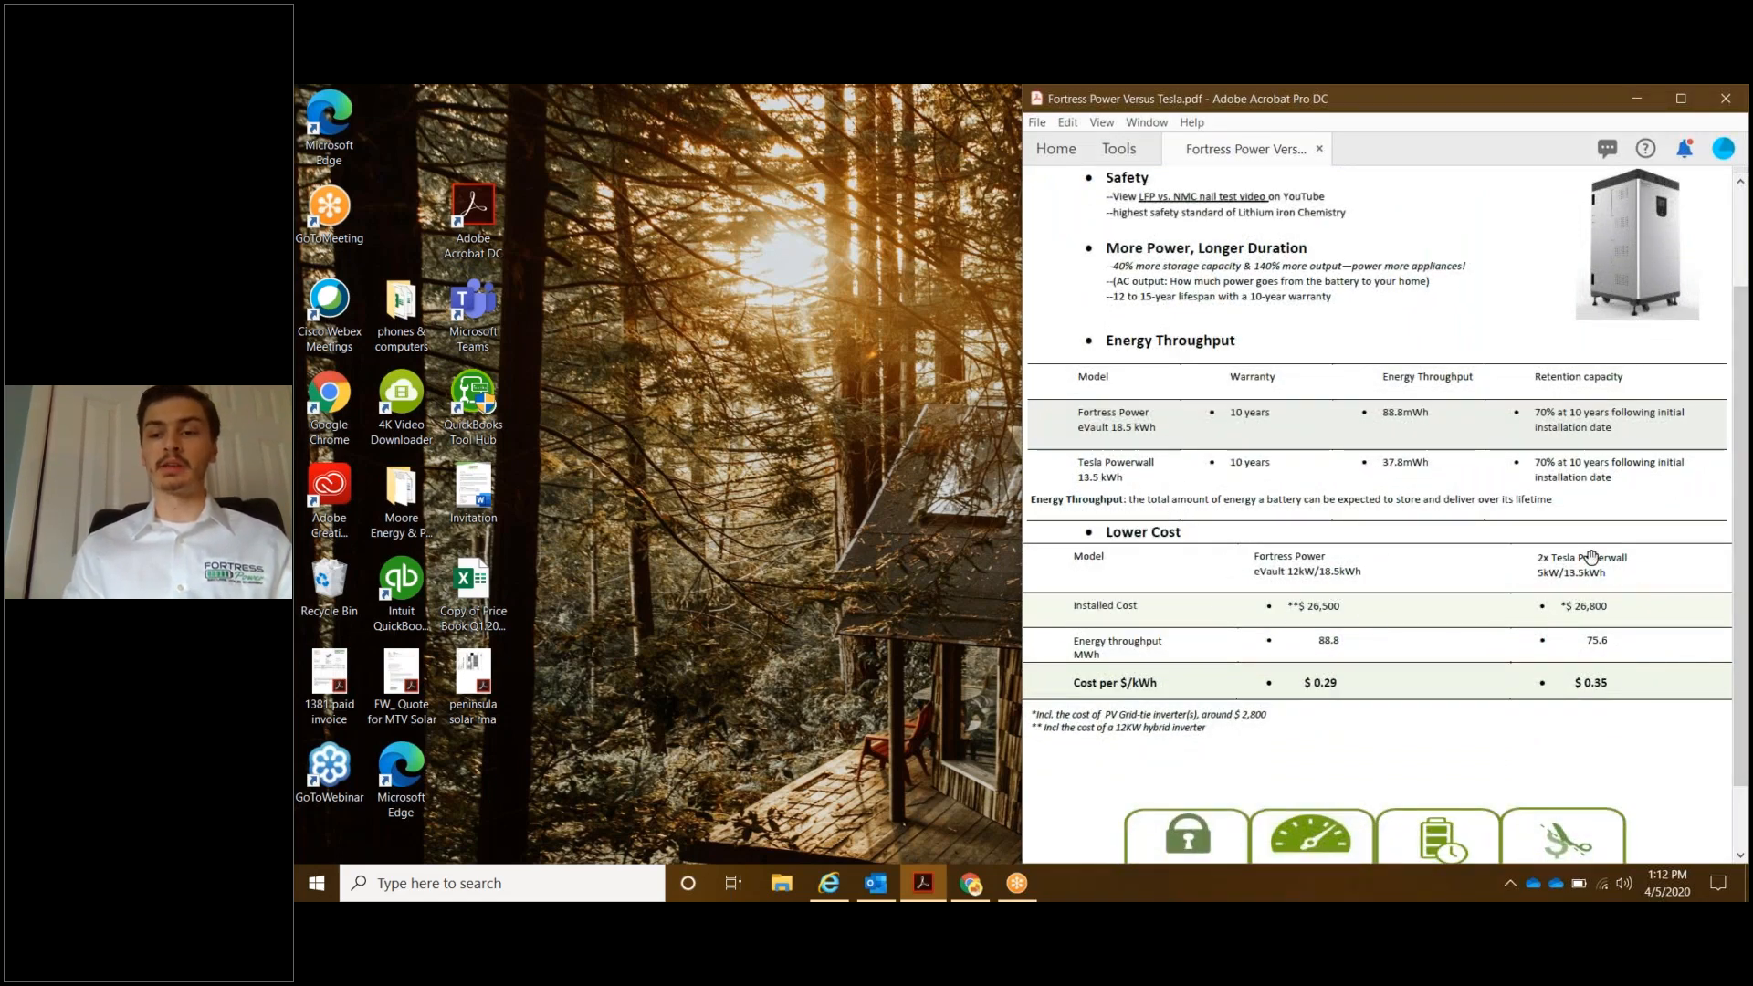
mouse_move(1436, 544)
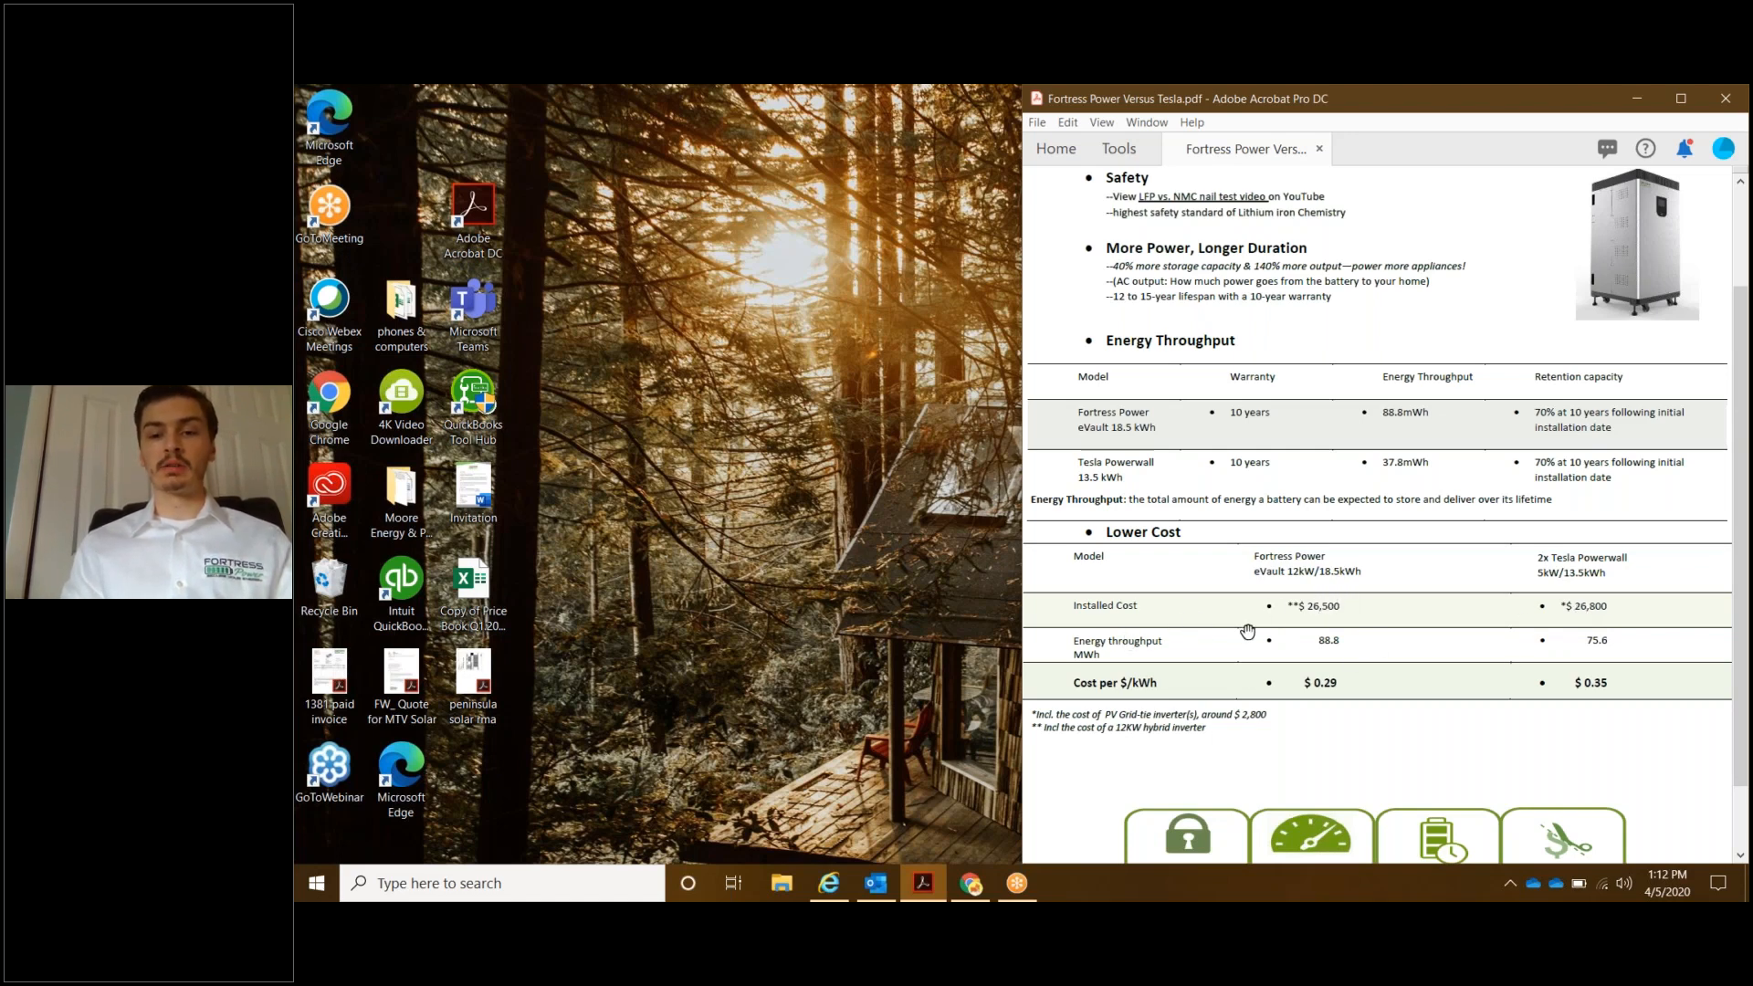
mouse_move(1558, 629)
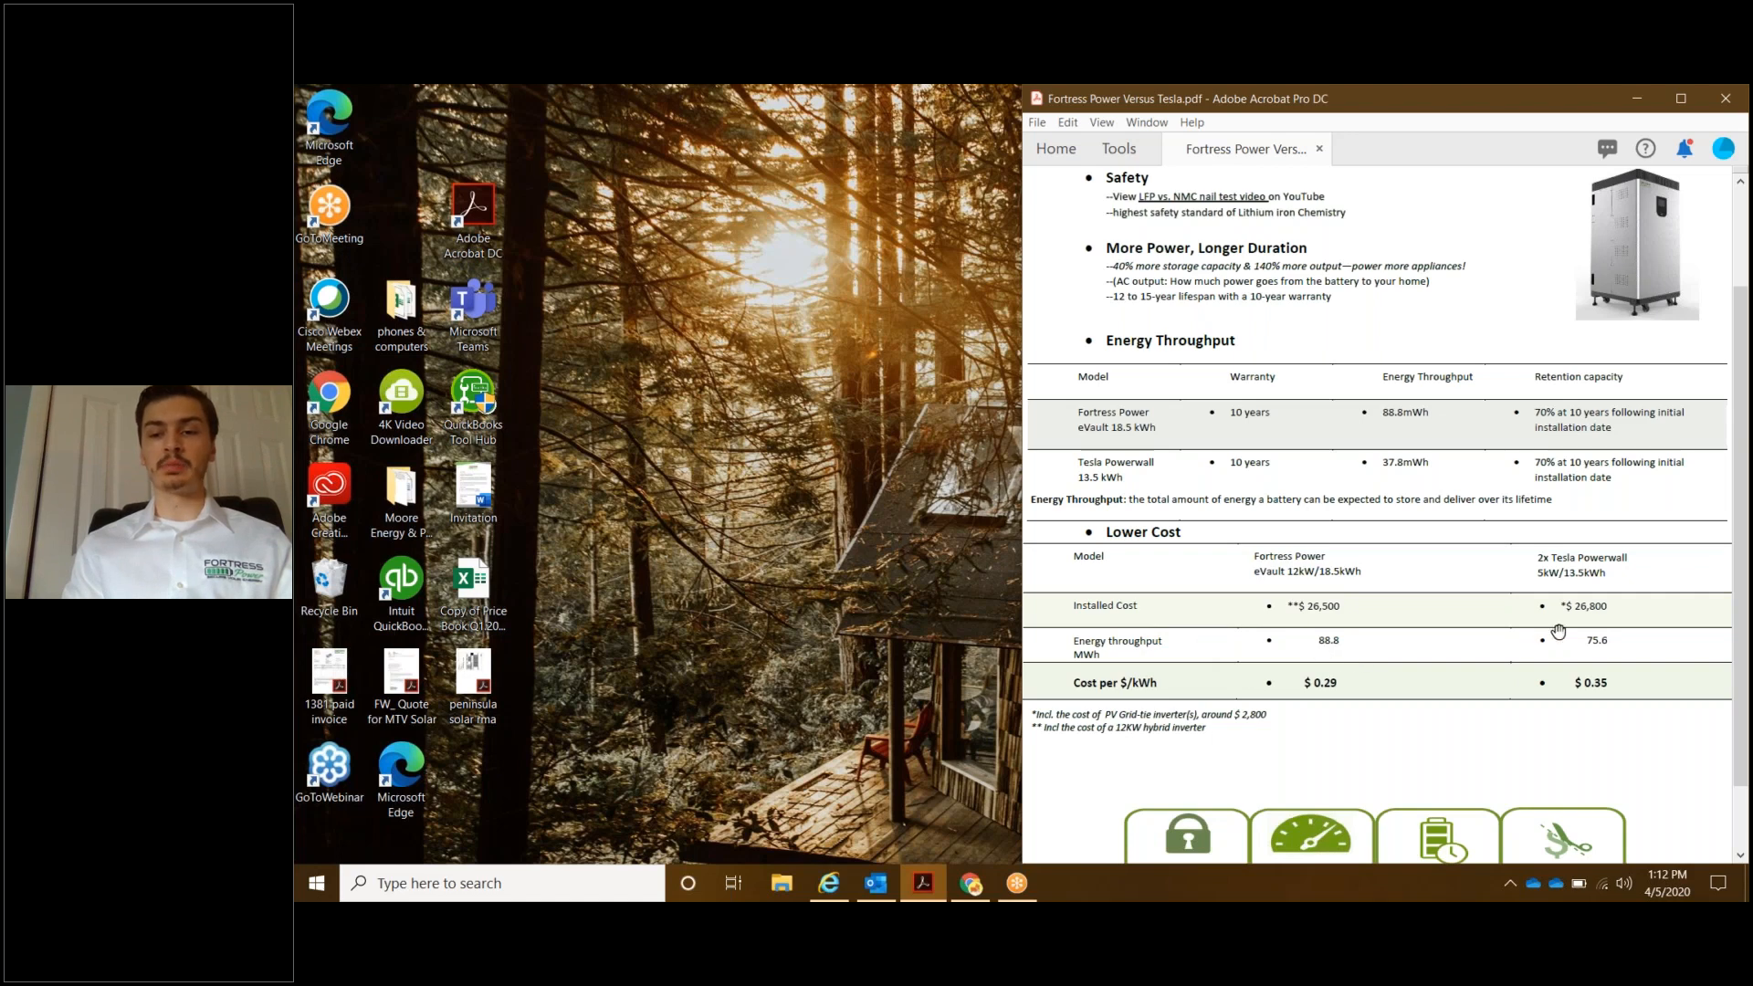